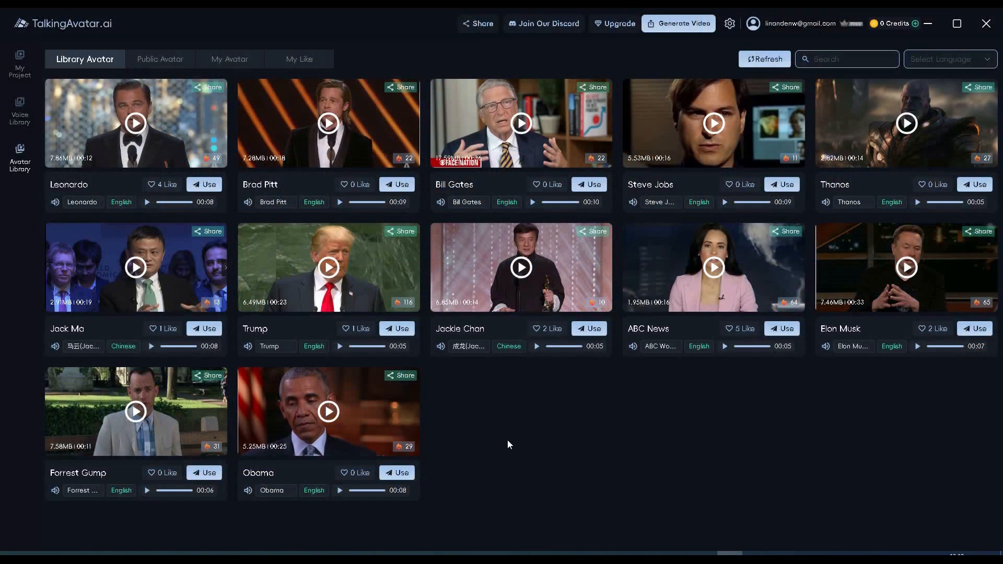
{"action": "mouse_move", "coordinate": [470, 424]}
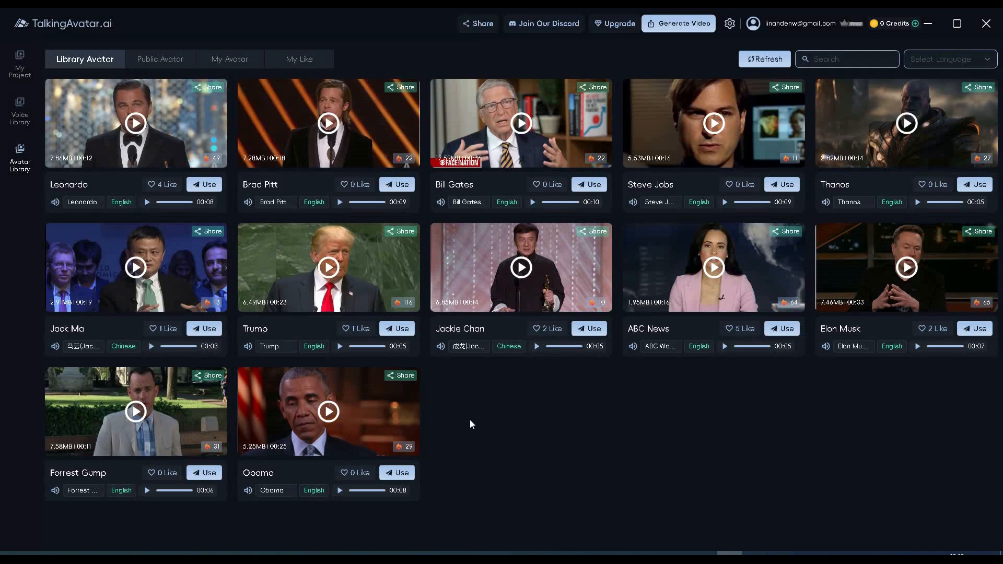
{"action": "mouse_move", "coordinate": [550, 449]}
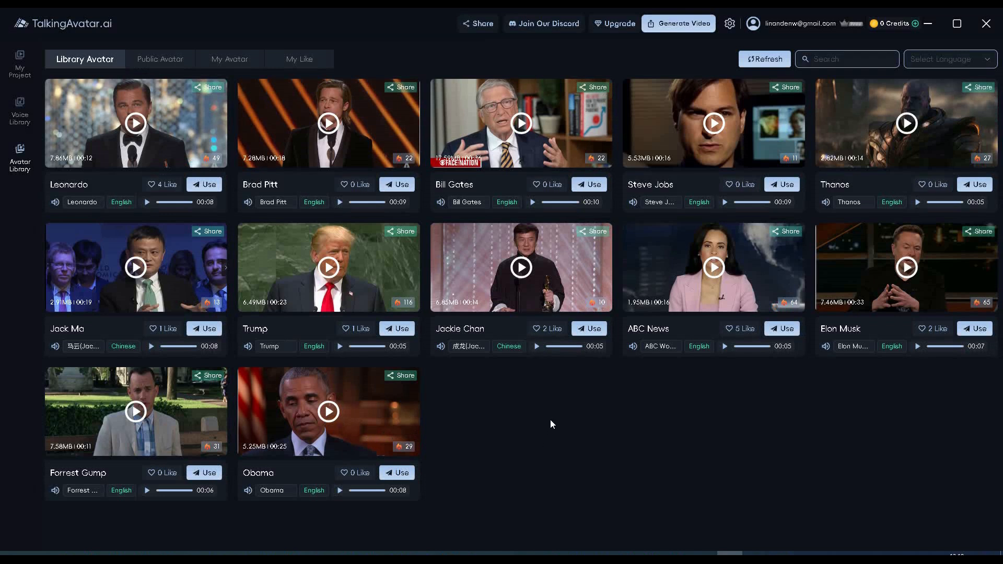
{"action": "mouse_move", "coordinate": [545, 415]}
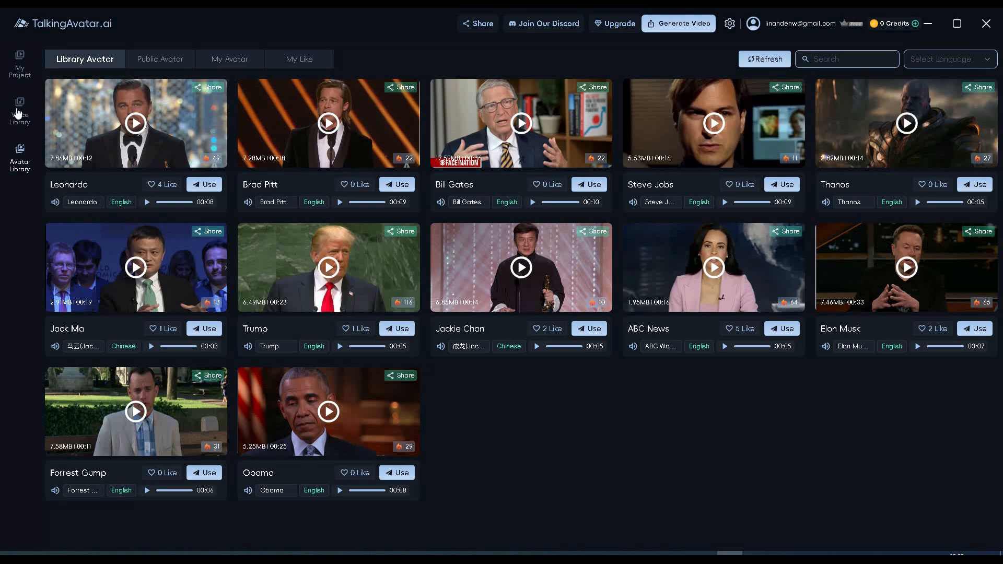
Step: Show the Voice Library listing the cloned Negan voice among the voice clones
{"action": "left_click", "coordinate": [19, 112]}
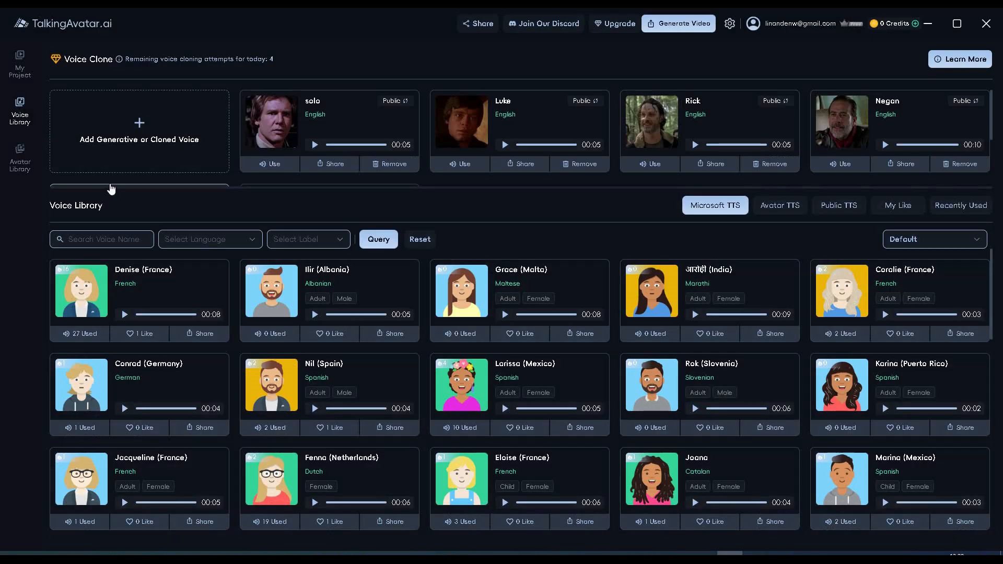
{"action": "mouse_move", "coordinate": [88, 138]}
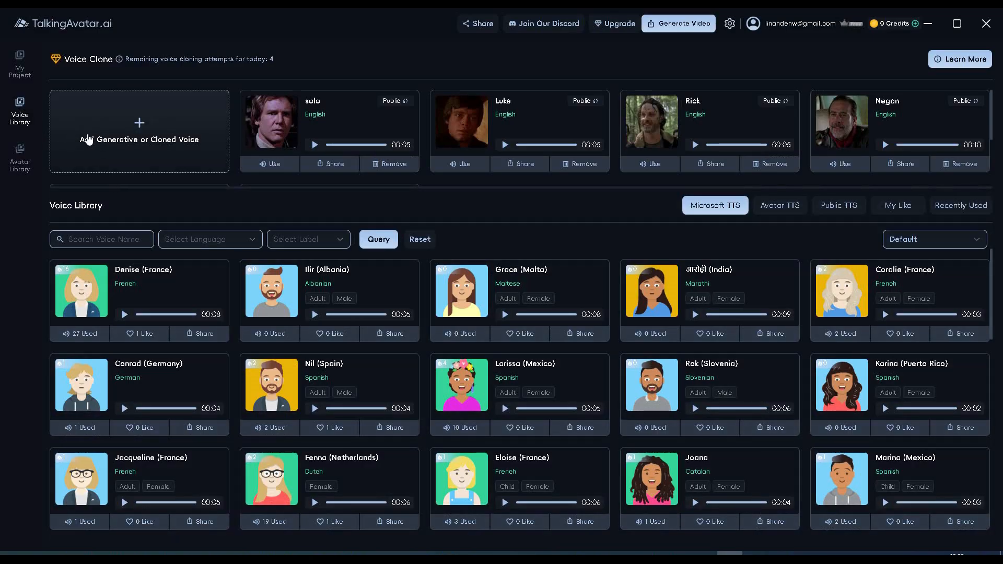
{"action": "mouse_move", "coordinate": [175, 131]}
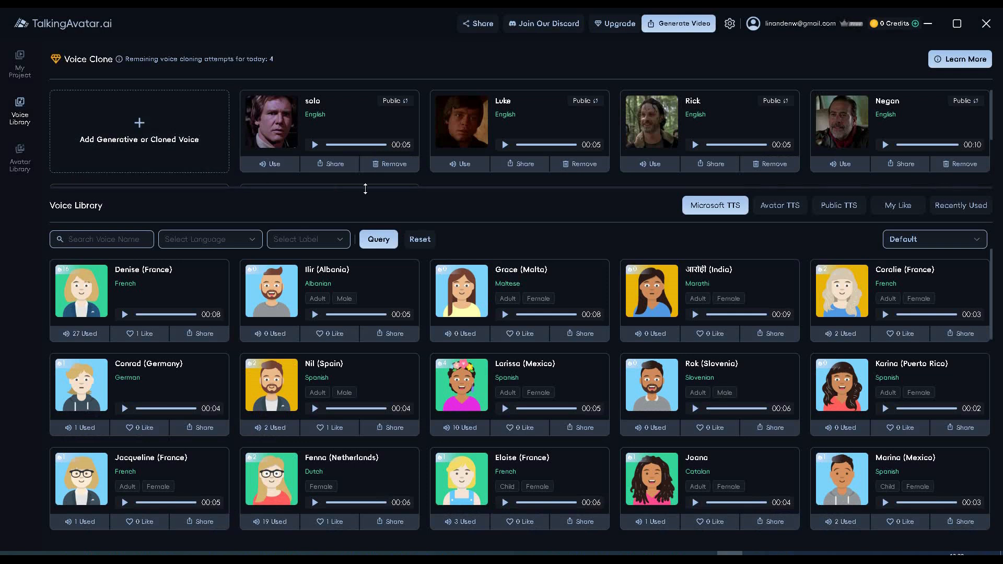
{"action": "mouse_move", "coordinate": [599, 196]}
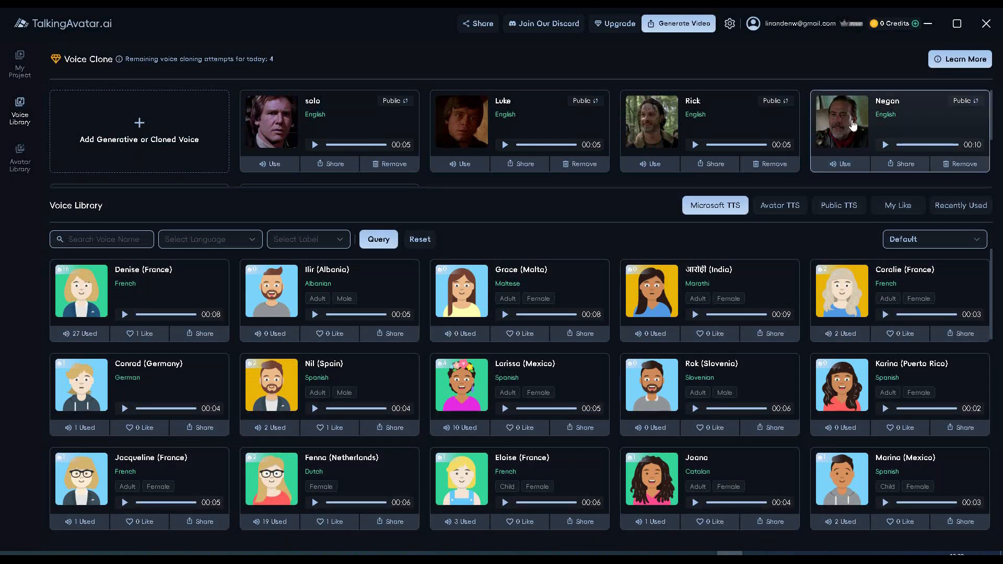
{"action": "mouse_move", "coordinate": [895, 121]}
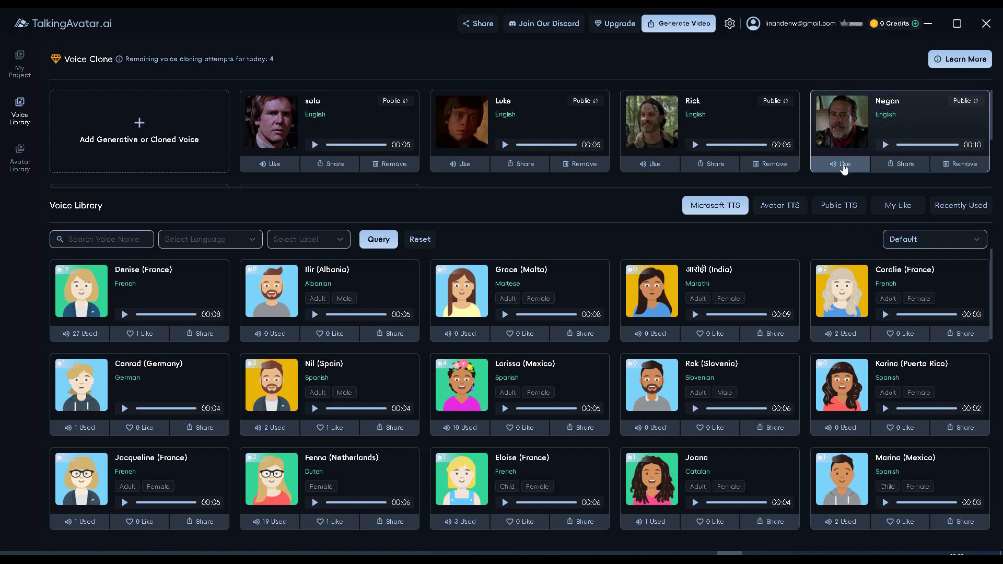
Step: Start a project with the cloned Negan voice and preview how it sounds
{"action": "left_click", "coordinate": [844, 164]}
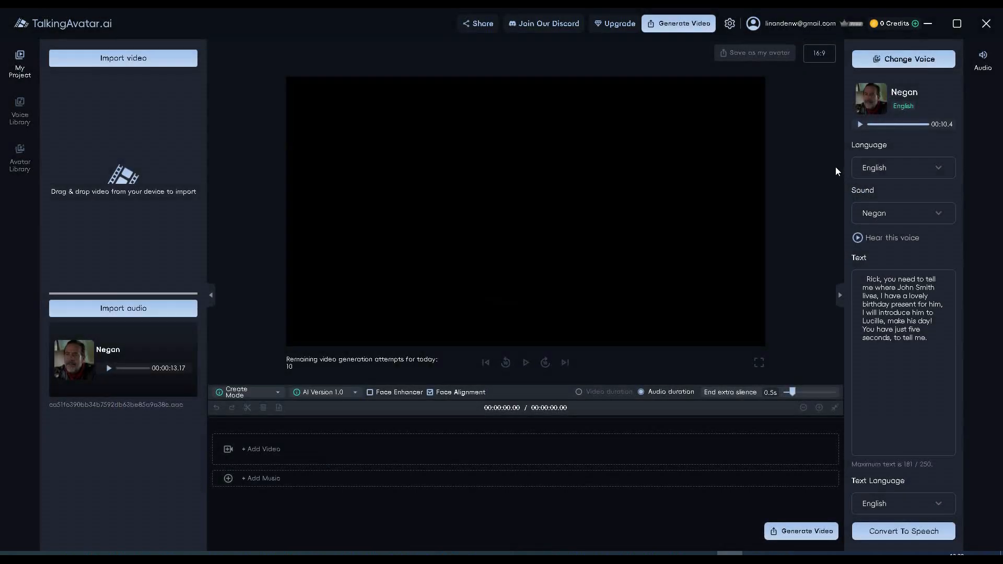
{"action": "mouse_move", "coordinate": [702, 223]}
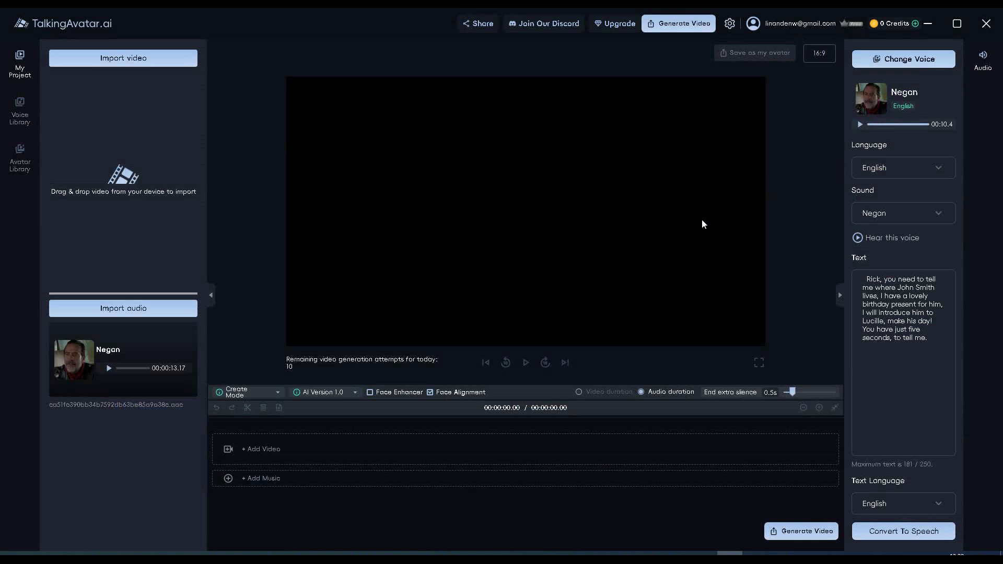
{"action": "mouse_move", "coordinate": [565, 286]}
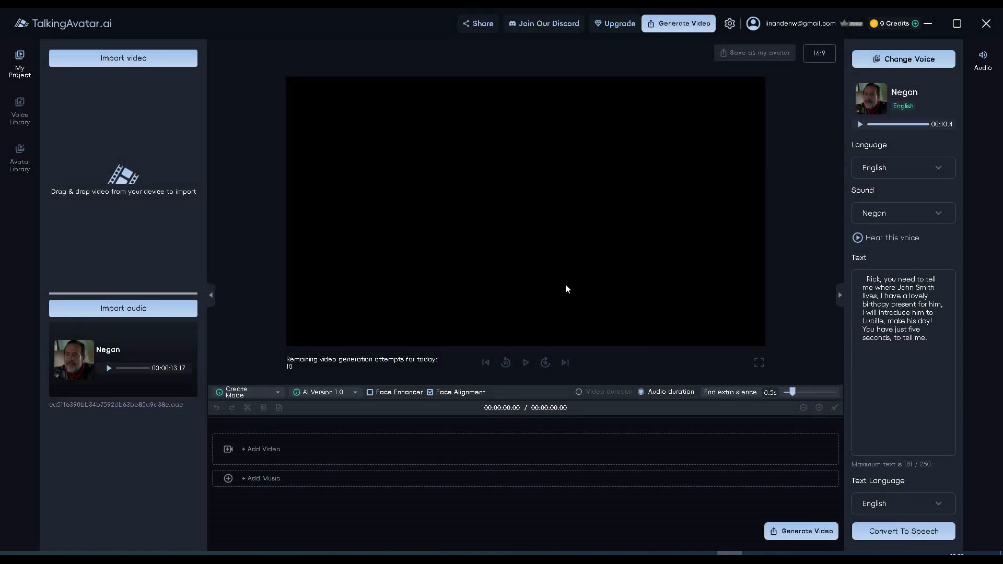
{"action": "mouse_move", "coordinate": [879, 107]}
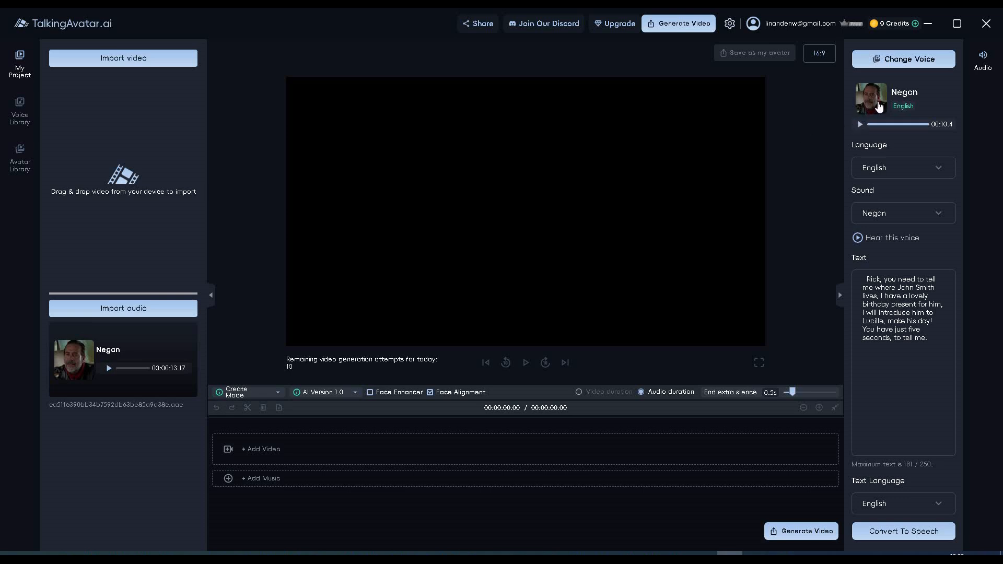
{"action": "left_click", "coordinate": [860, 124]}
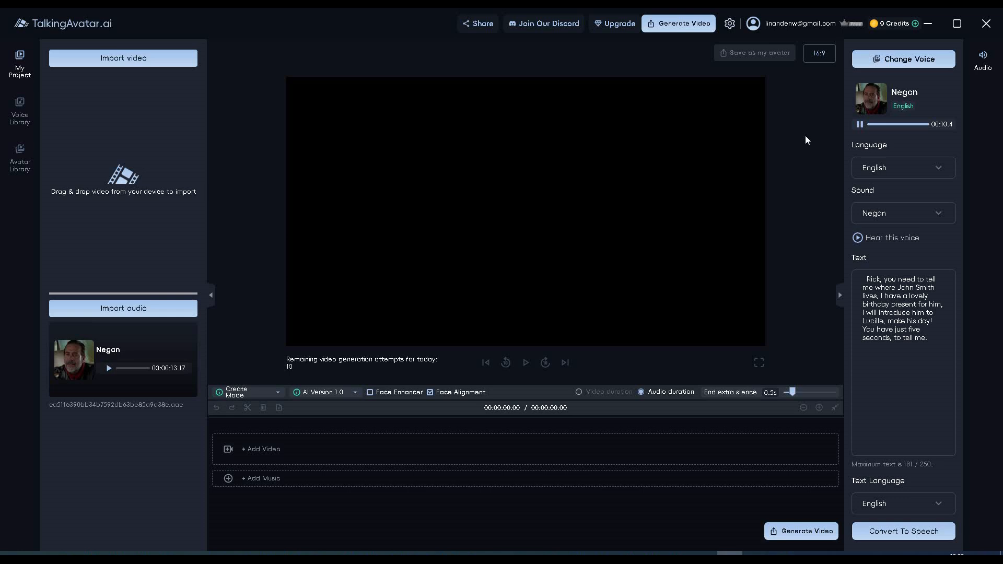
{"action": "mouse_move", "coordinate": [813, 141]}
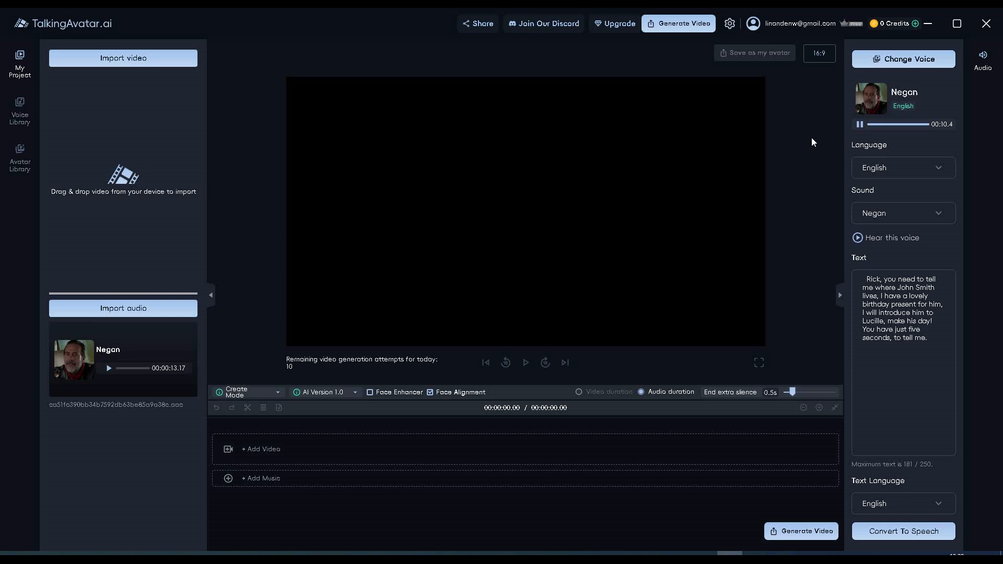
{"action": "left_click", "coordinate": [859, 125]}
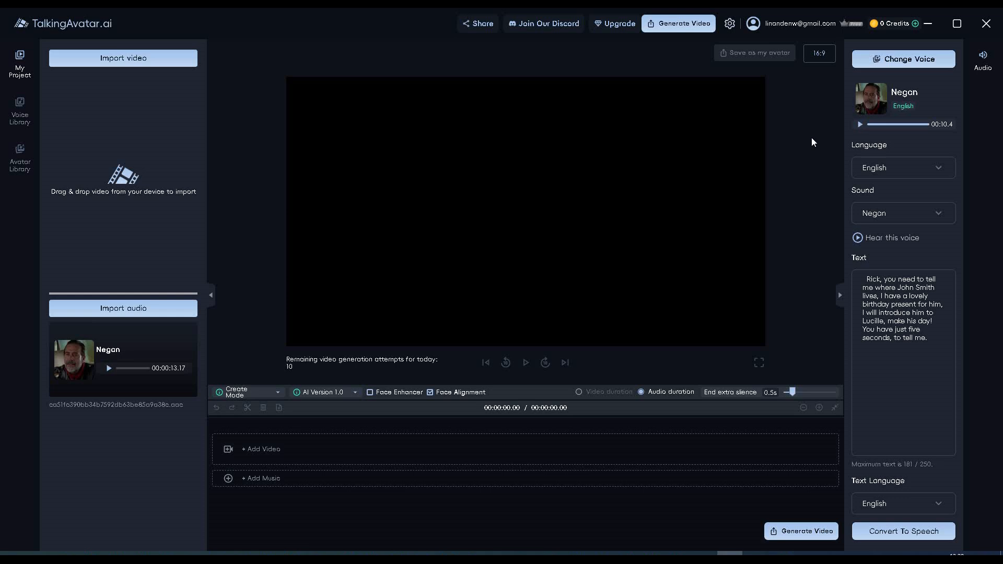
{"action": "mouse_move", "coordinate": [824, 315]}
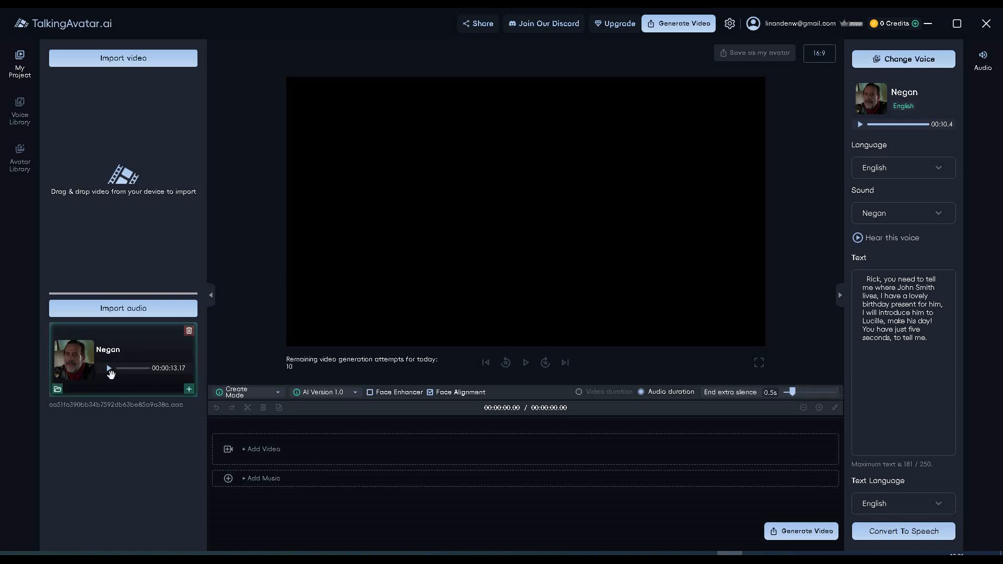
Step: Play back the imported Negan audio clip to check the converted speech
{"action": "left_click", "coordinate": [110, 368]}
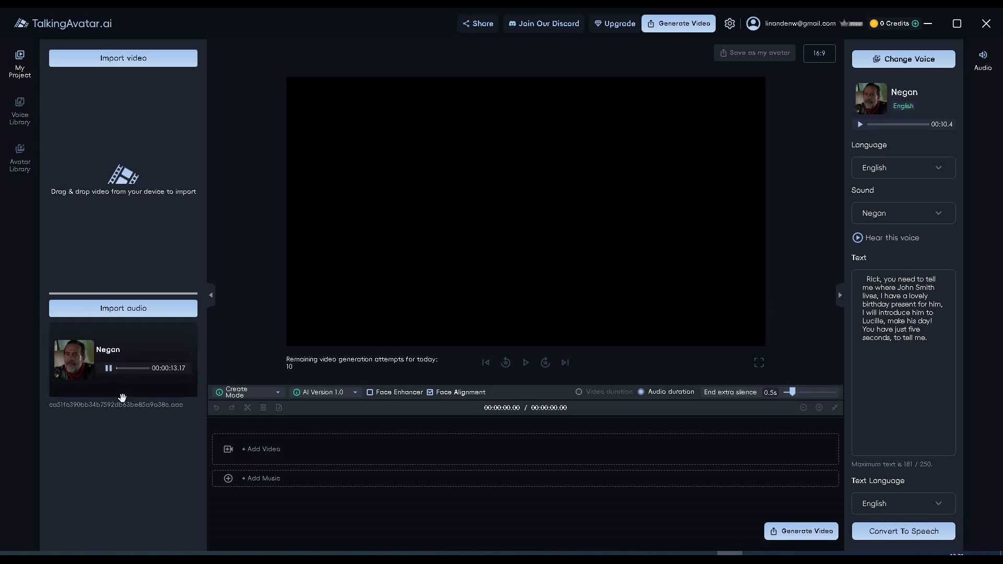
{"action": "mouse_move", "coordinate": [108, 441]}
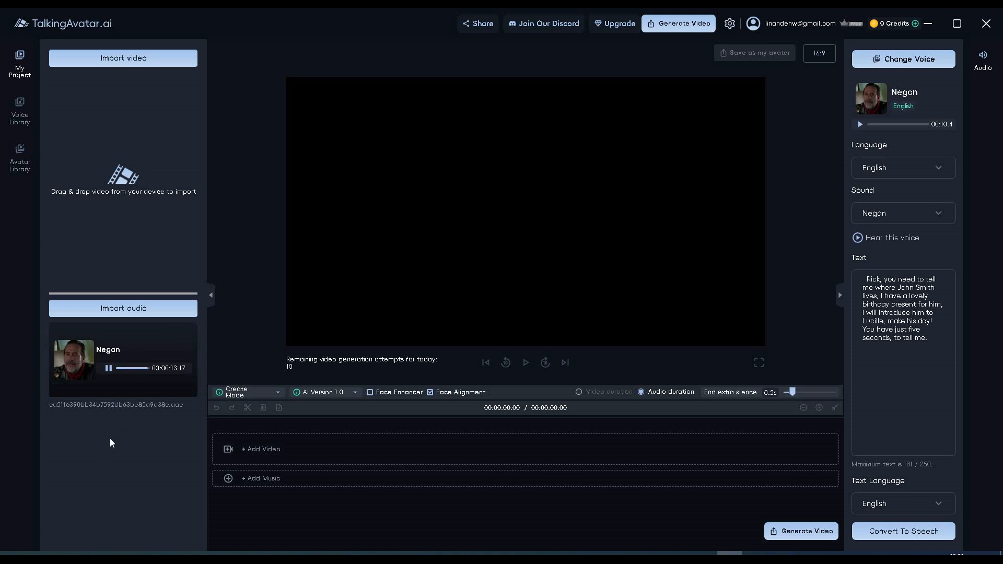
{"action": "left_click", "coordinate": [108, 368]}
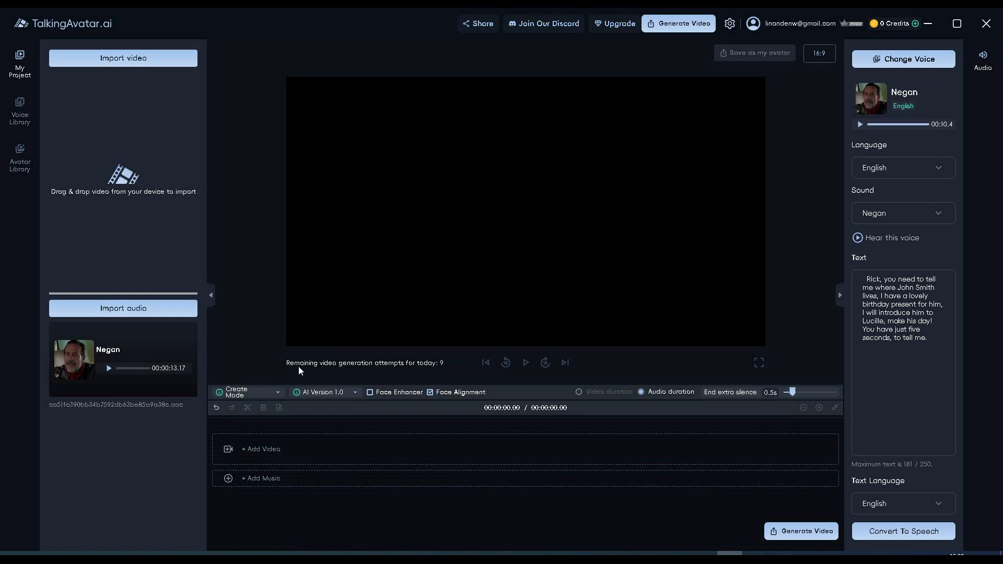
{"action": "mouse_move", "coordinate": [97, 59]}
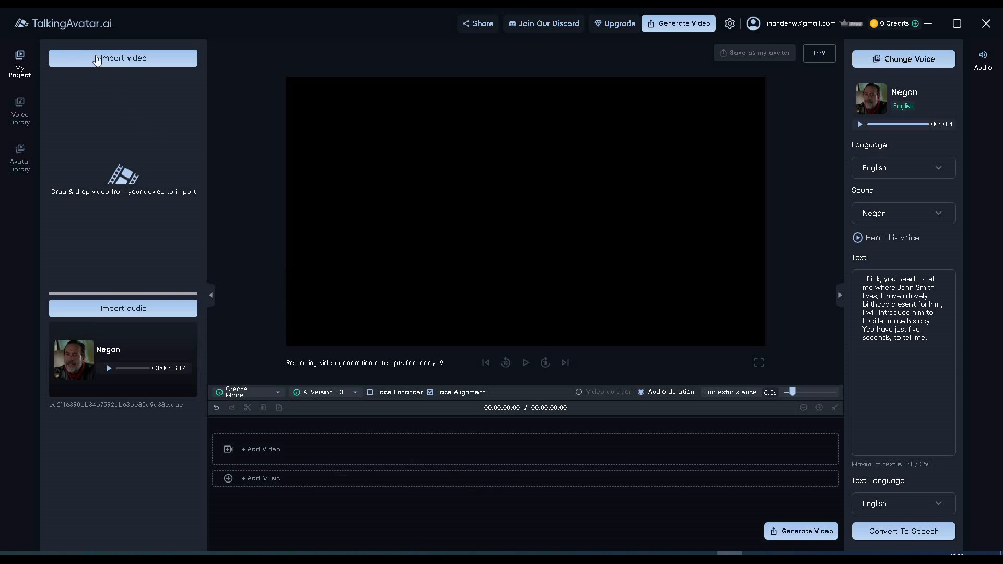
{"action": "mouse_move", "coordinate": [137, 65]}
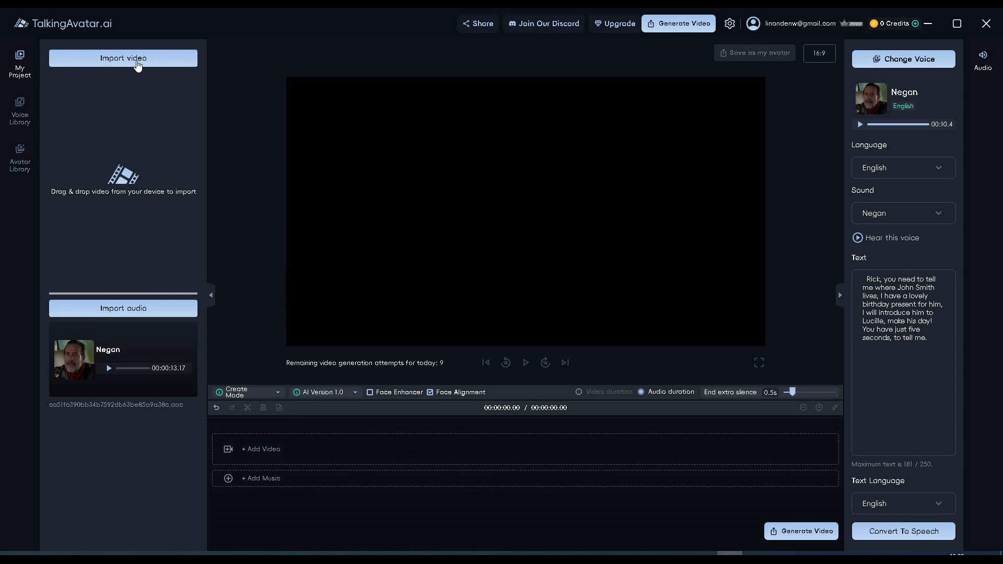
Step: Import the Negan.mp4 video from the Desktop into the project's video list
{"action": "left_click", "coordinate": [123, 59]}
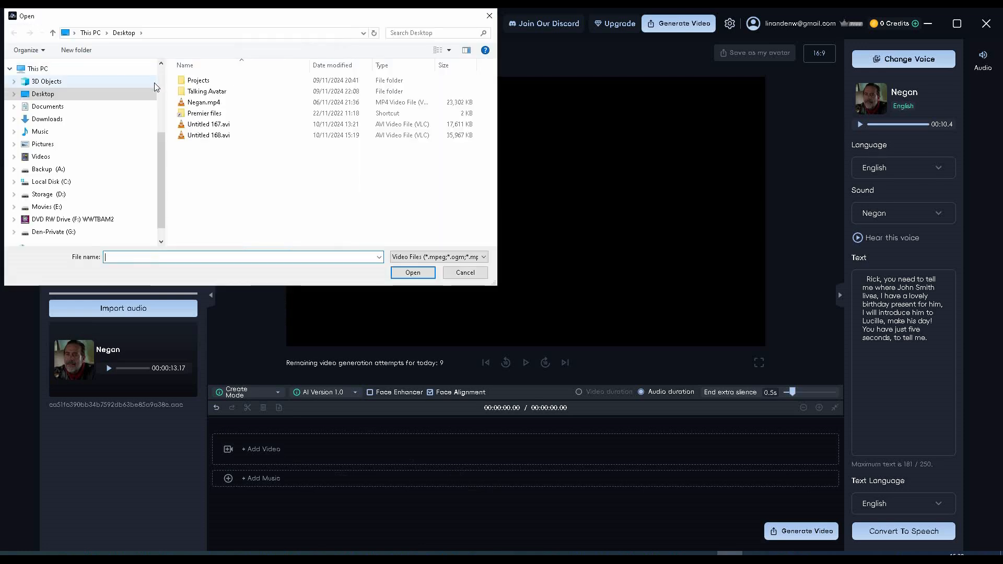
{"action": "left_click", "coordinate": [203, 103]}
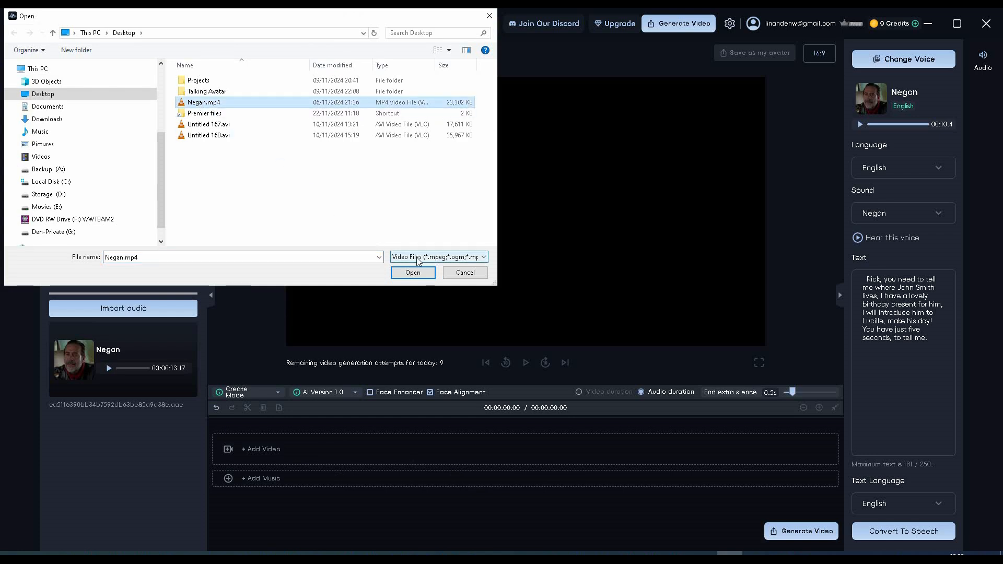
{"action": "left_click", "coordinate": [413, 273]}
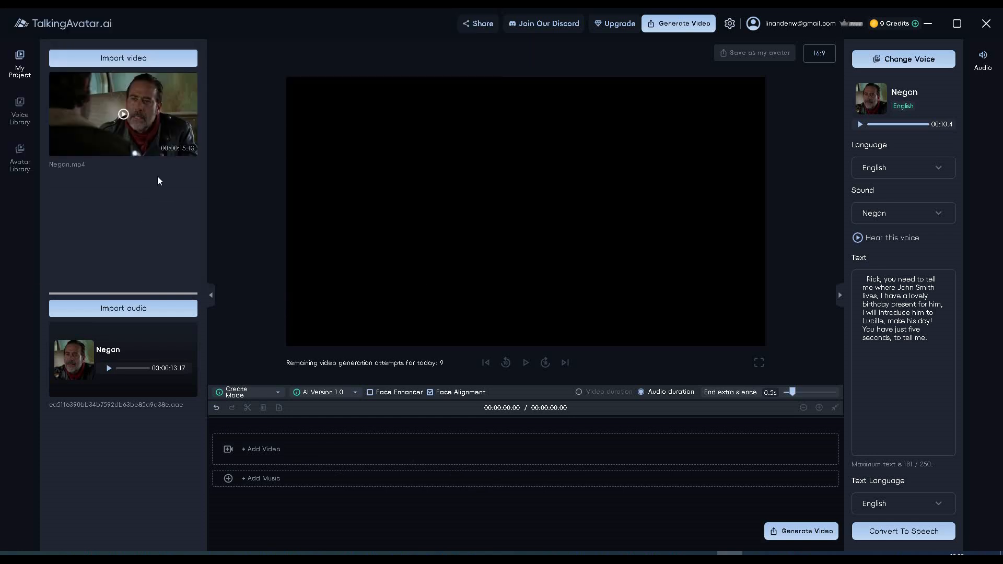
{"action": "mouse_move", "coordinate": [191, 159]}
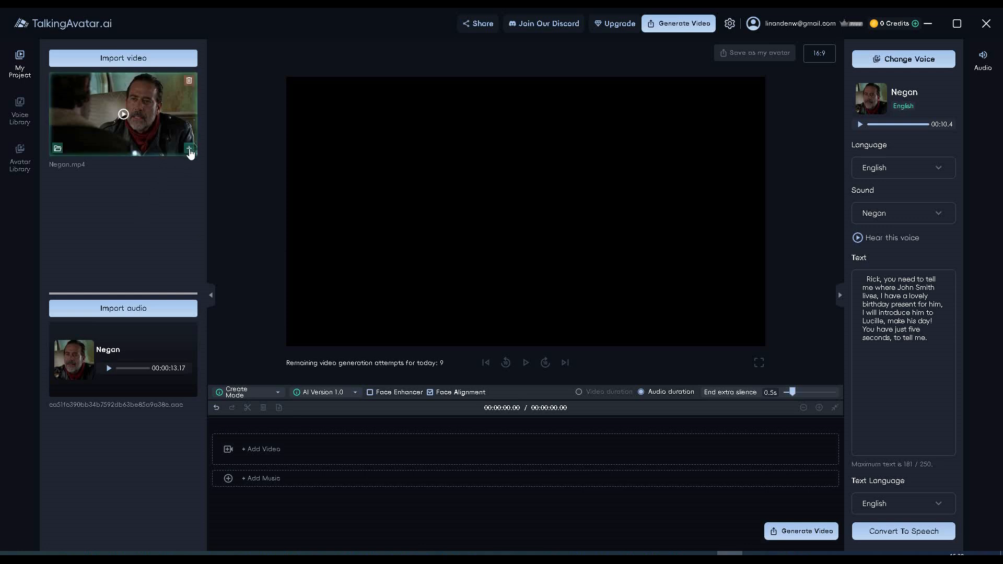
Step: Place the Negan video and the Negan voice clip on the timeline (13.50 s total)
{"action": "left_click", "coordinate": [190, 150]}
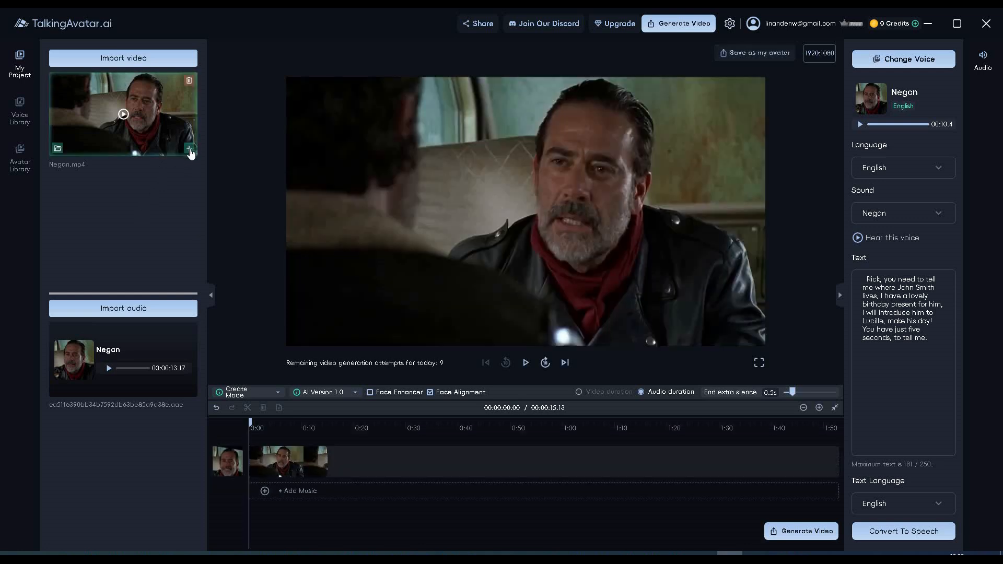
{"action": "mouse_move", "coordinate": [179, 211]}
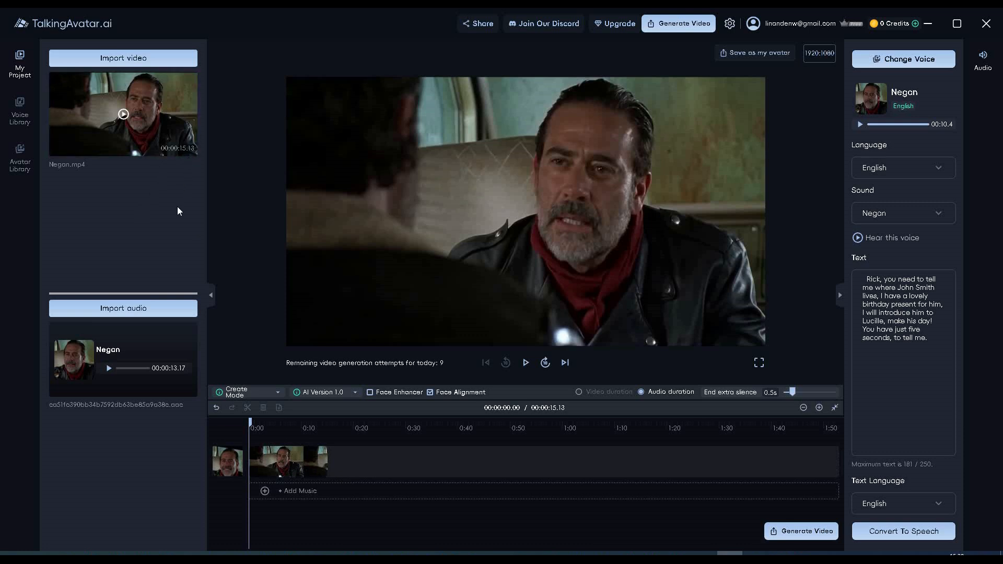
{"action": "mouse_move", "coordinate": [162, 441]}
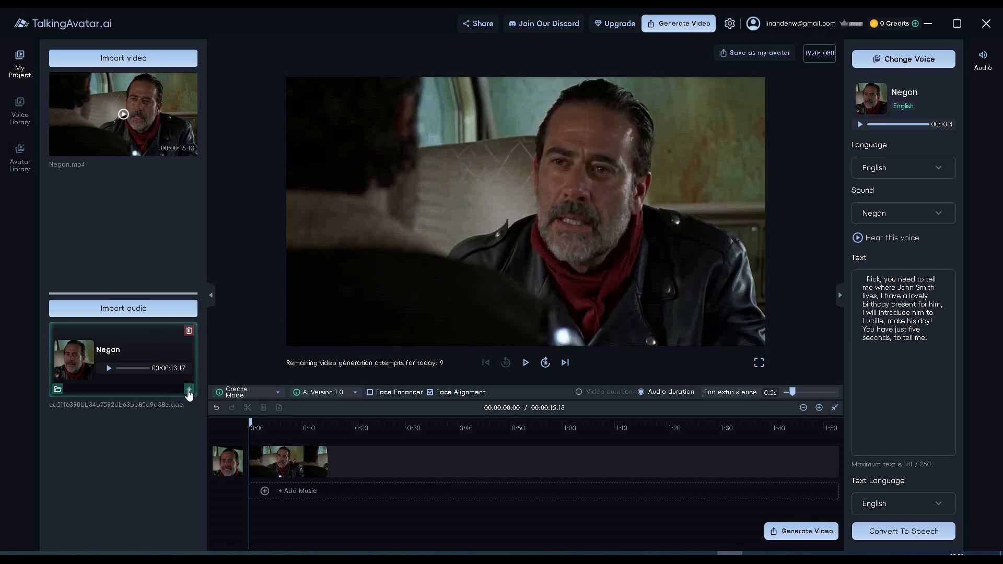
{"action": "left_click", "coordinate": [189, 392]}
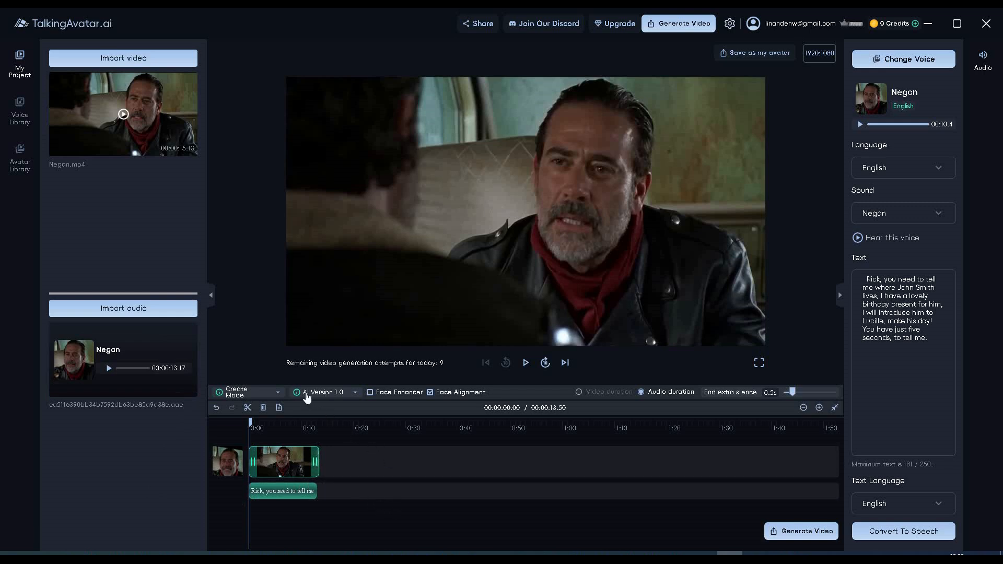
{"action": "mouse_move", "coordinate": [355, 397]}
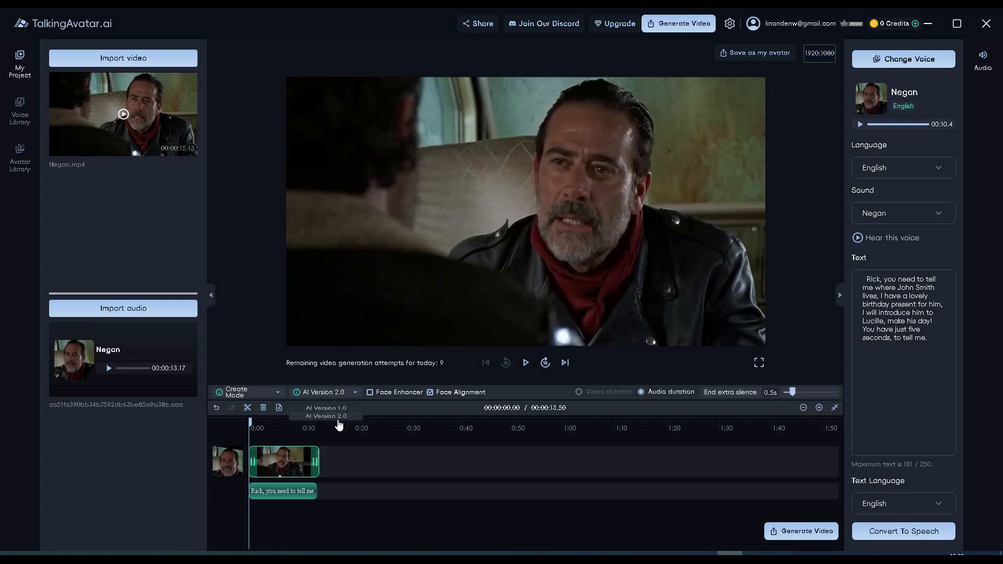
{"action": "mouse_move", "coordinate": [398, 402]}
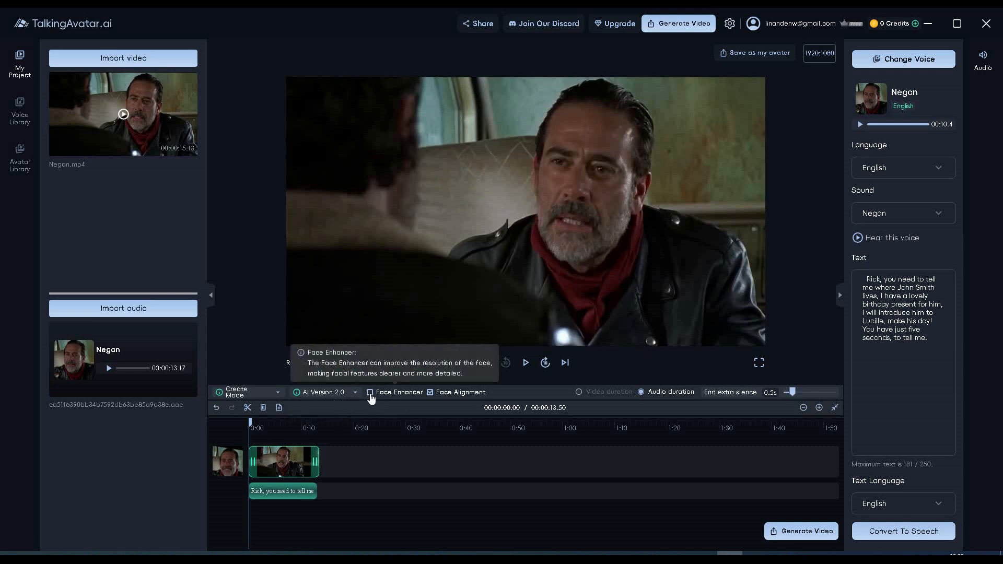
{"action": "mouse_move", "coordinate": [380, 420]}
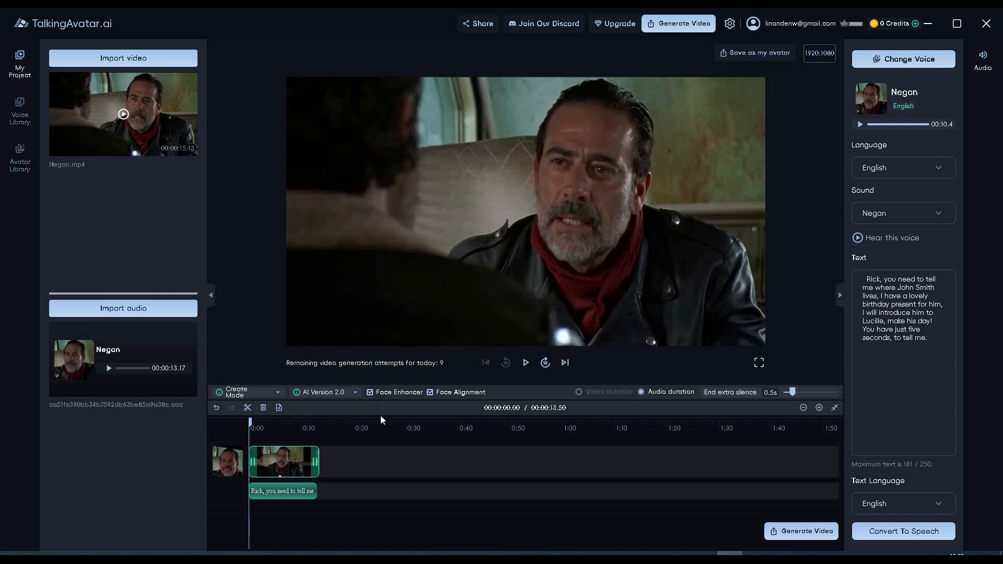
{"action": "mouse_move", "coordinate": [593, 503]}
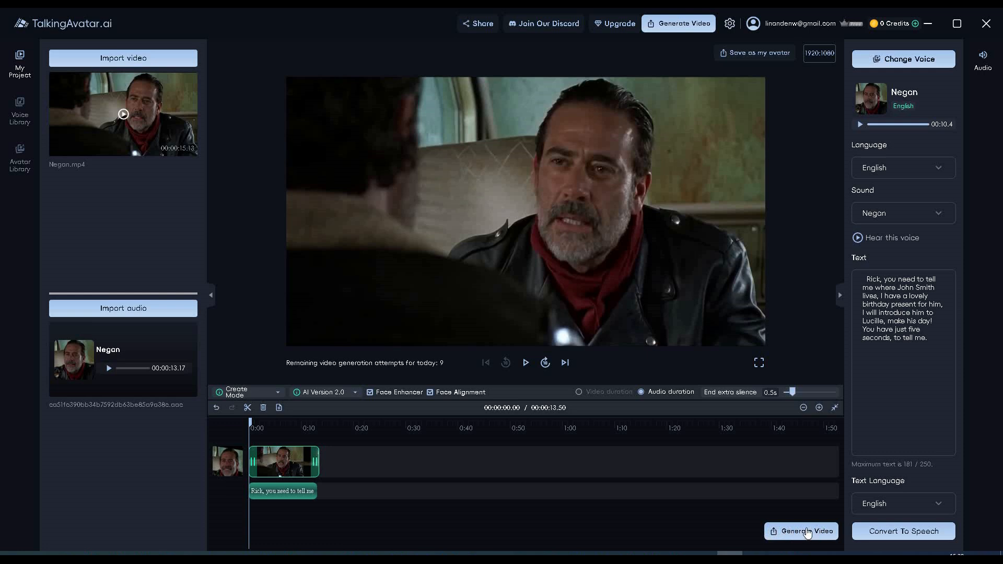
Step: Generate the lip-synced avatar video and show the folder holding the result
{"action": "left_click", "coordinate": [801, 530]}
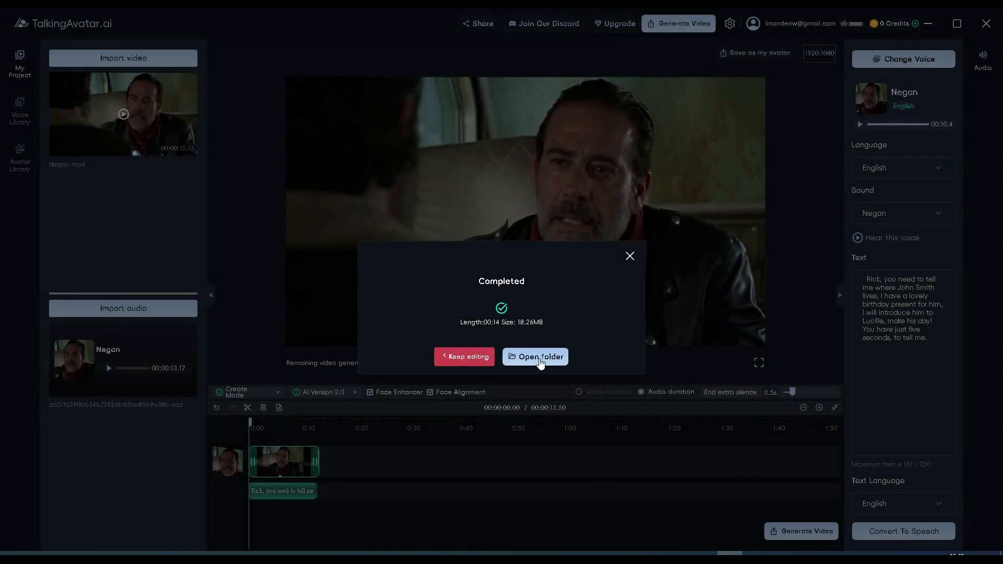
{"action": "left_click", "coordinate": [539, 356]}
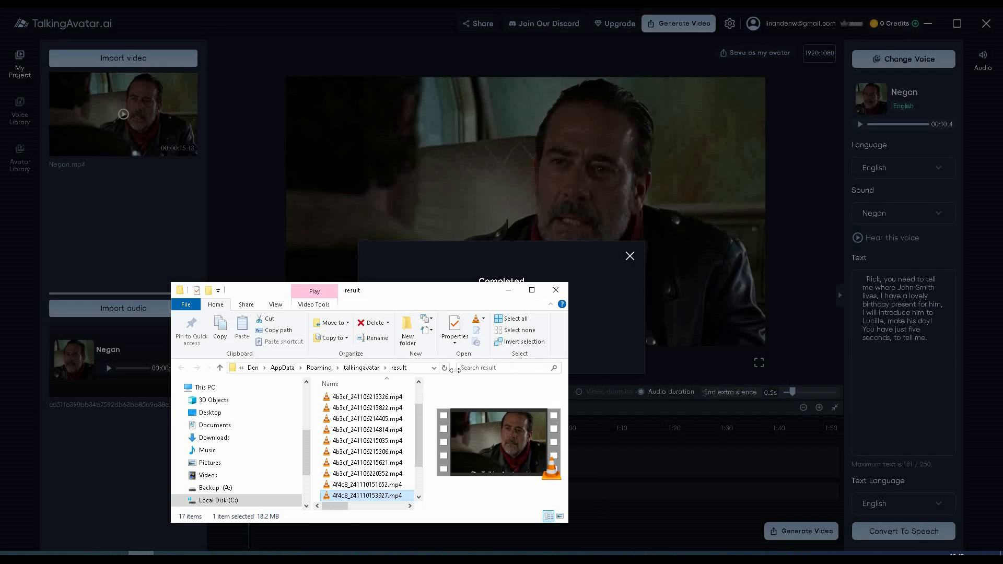
Step: Play the new MP4, then close the result folder and the Completed notice
{"action": "double_click", "coordinate": [367, 495]}
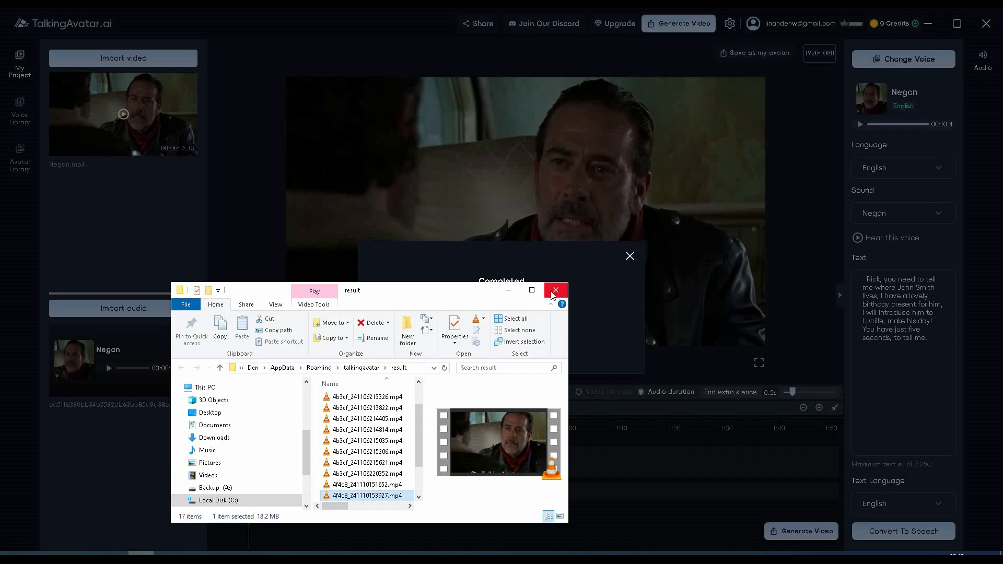
{"action": "left_click", "coordinate": [553, 289]}
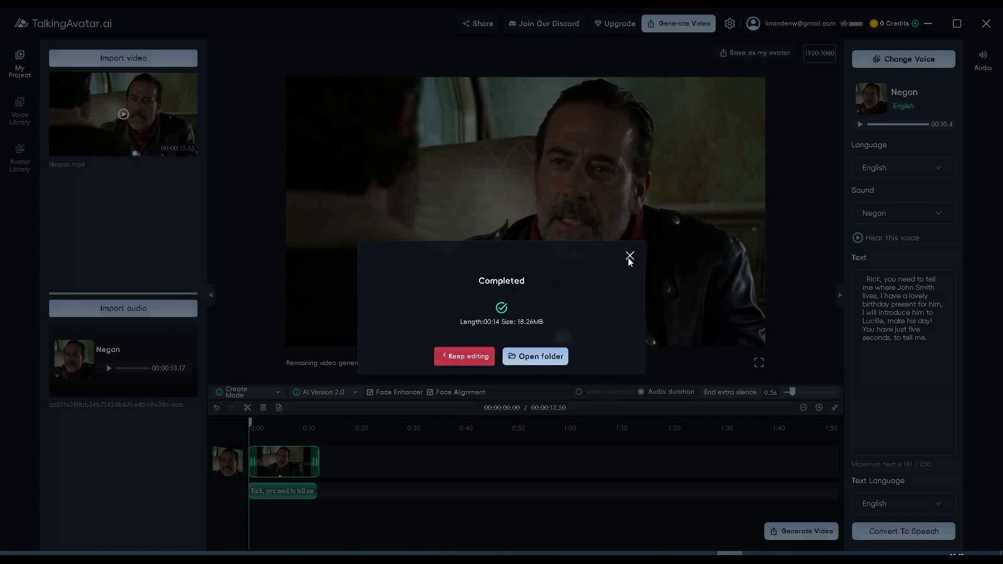
{"action": "left_click", "coordinate": [629, 256]}
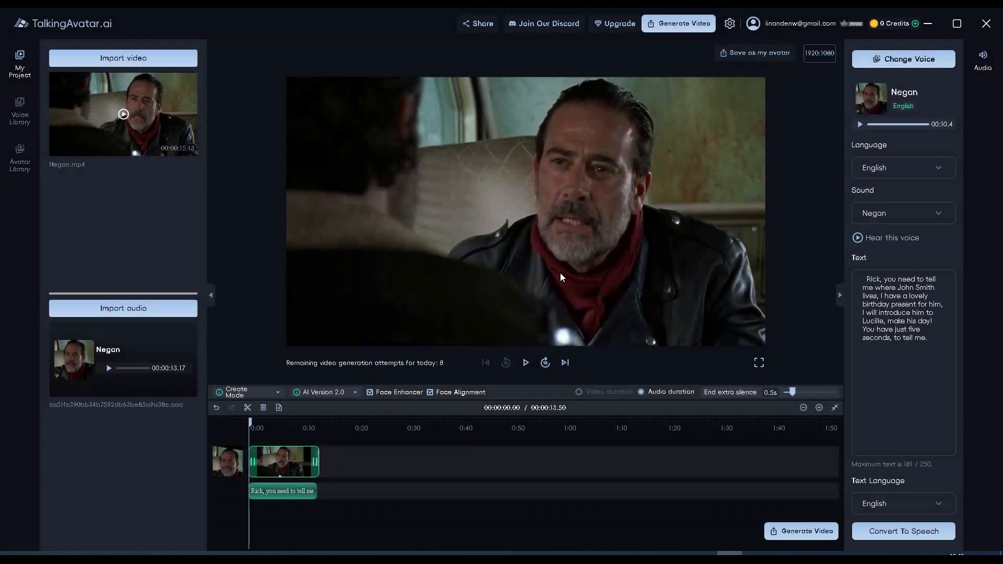